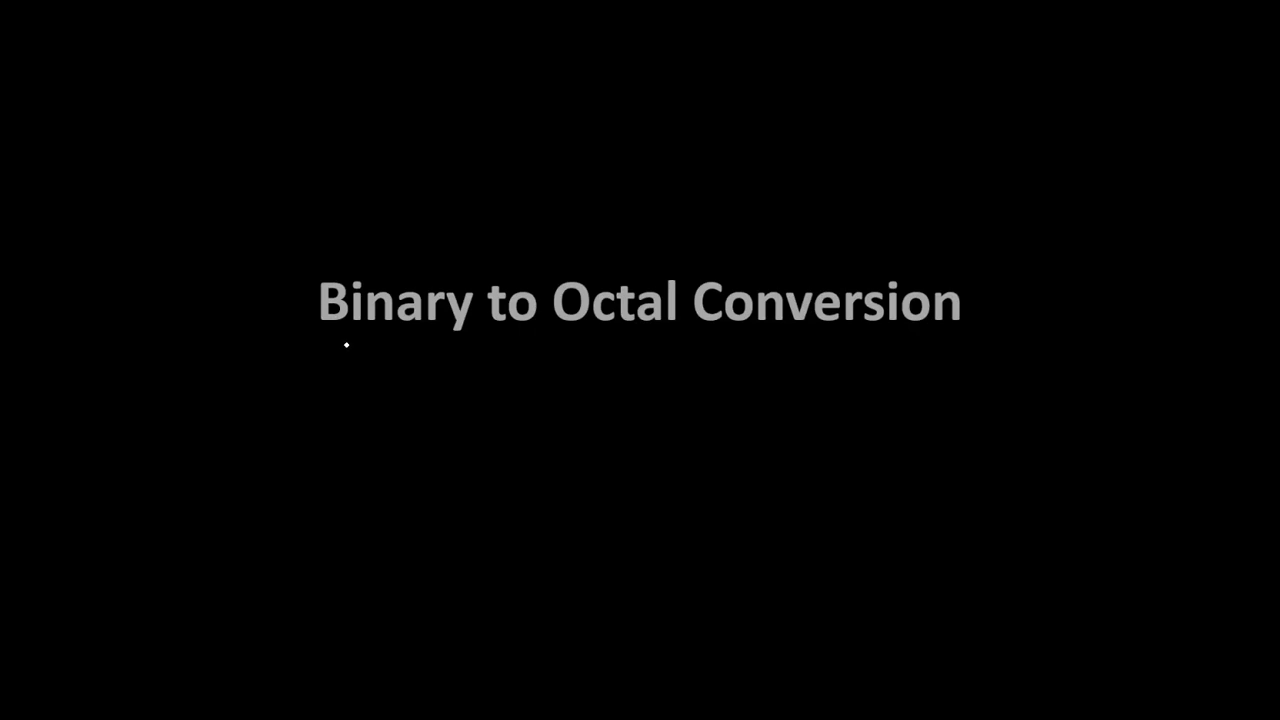
{"action": "mouse_move", "coordinate": [356, 354]}
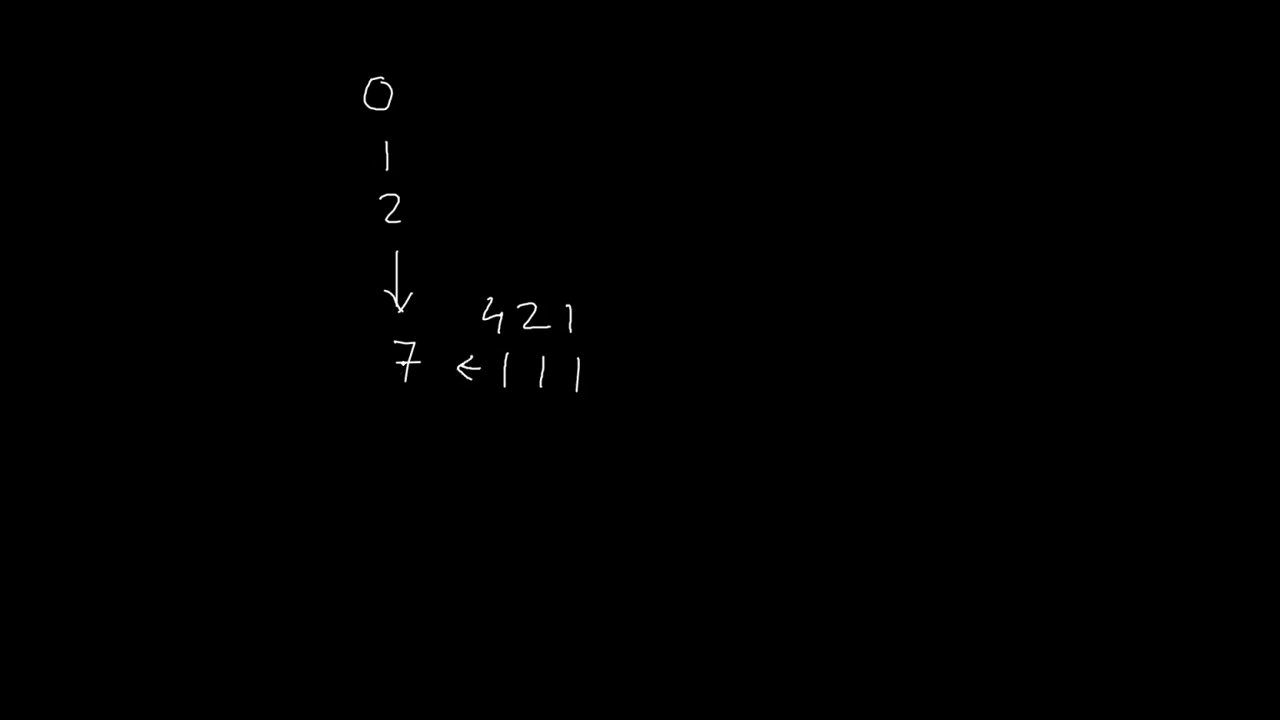
Handwrite the 421 weights over 111 with an arrow showing it equals 7
{"action": "left_click_drag", "start_coordinate": [400, 336], "coordinate": [400, 336]}
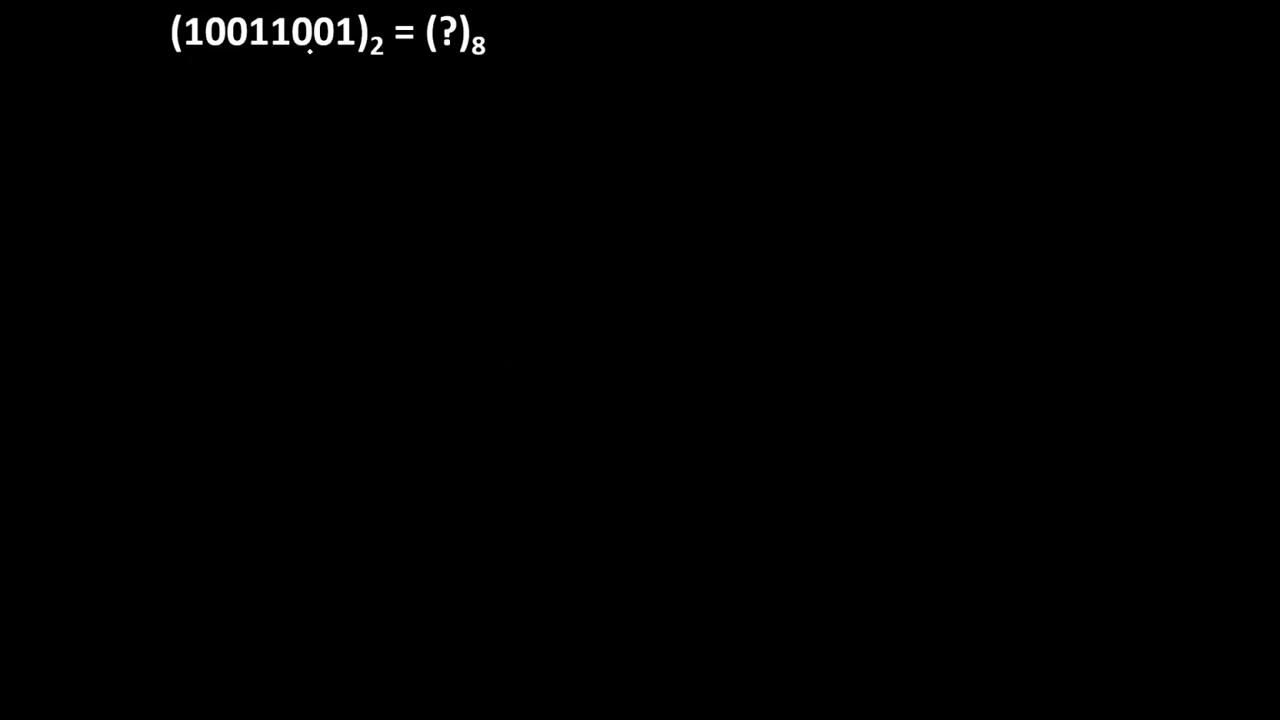
Split 10011001 from the right into groups 001, 011 and 010, padding a leading zero
{"action": "left_click_drag", "start_coordinate": [310, 56], "coordinate": [350, 56]}
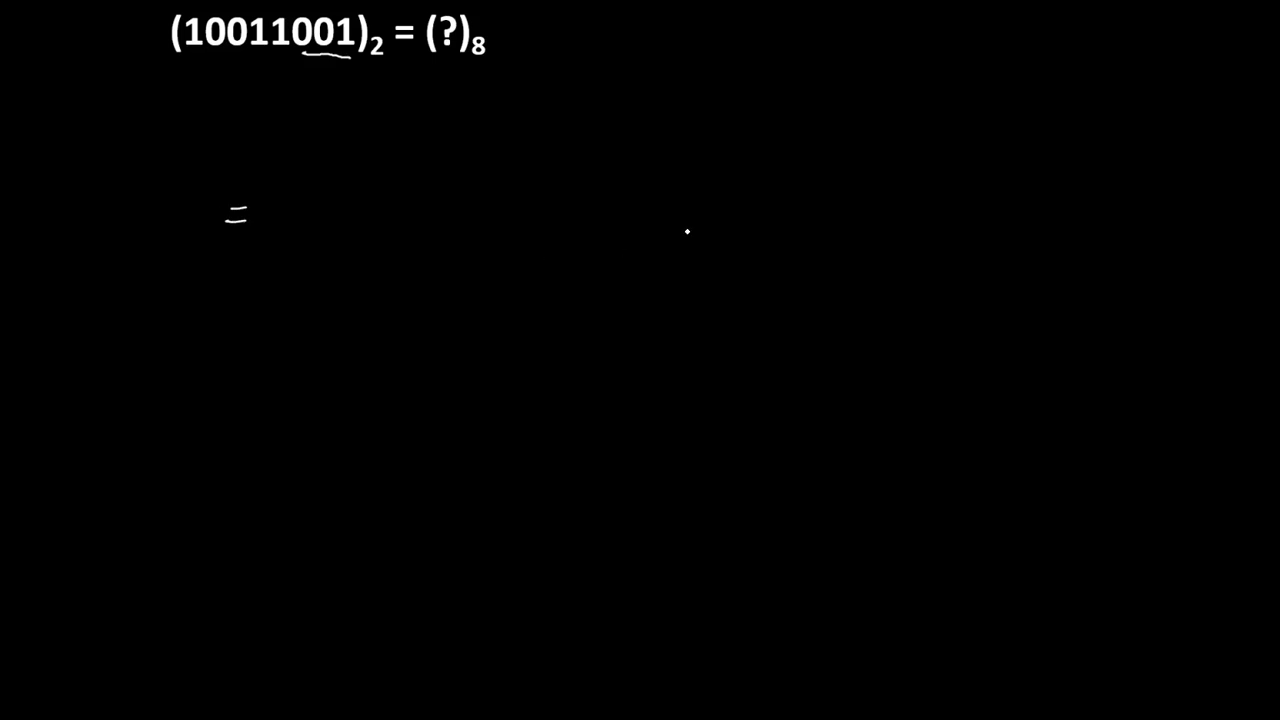
{"action": "left_click_drag", "start_coordinate": [718, 228], "coordinate": [784, 228]}
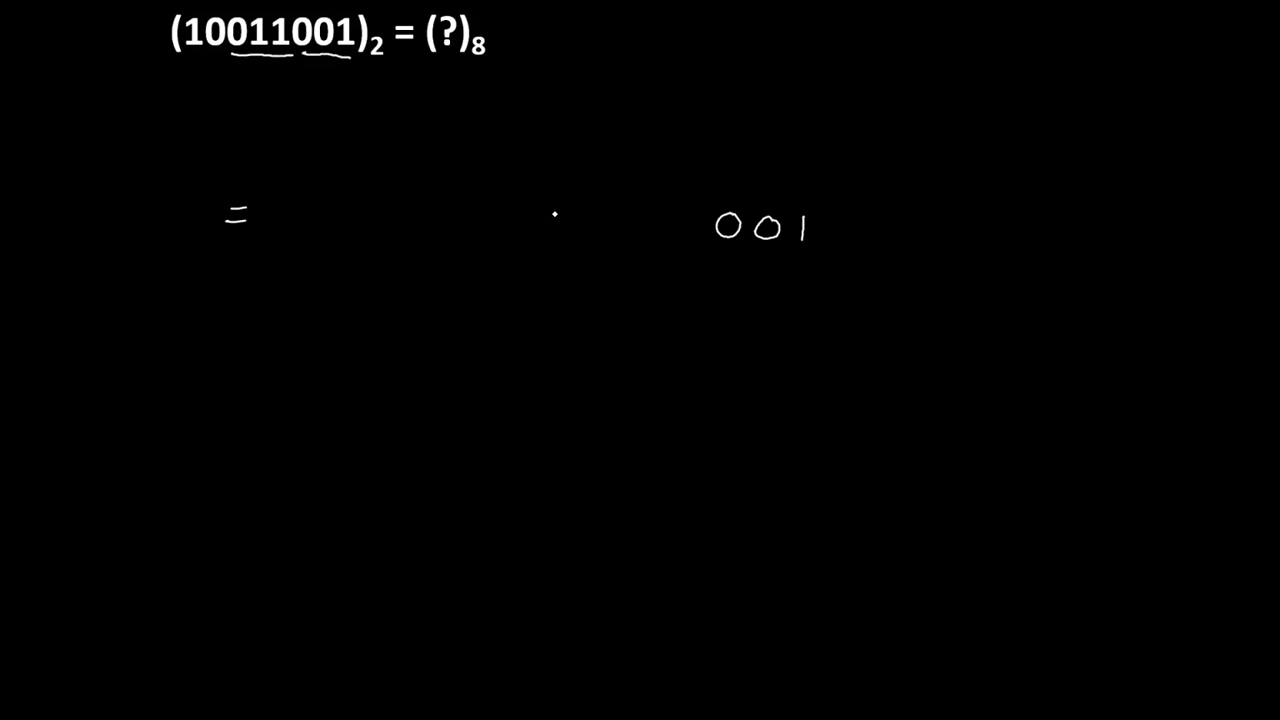
{"action": "left_click_drag", "start_coordinate": [536, 224], "coordinate": [624, 224]}
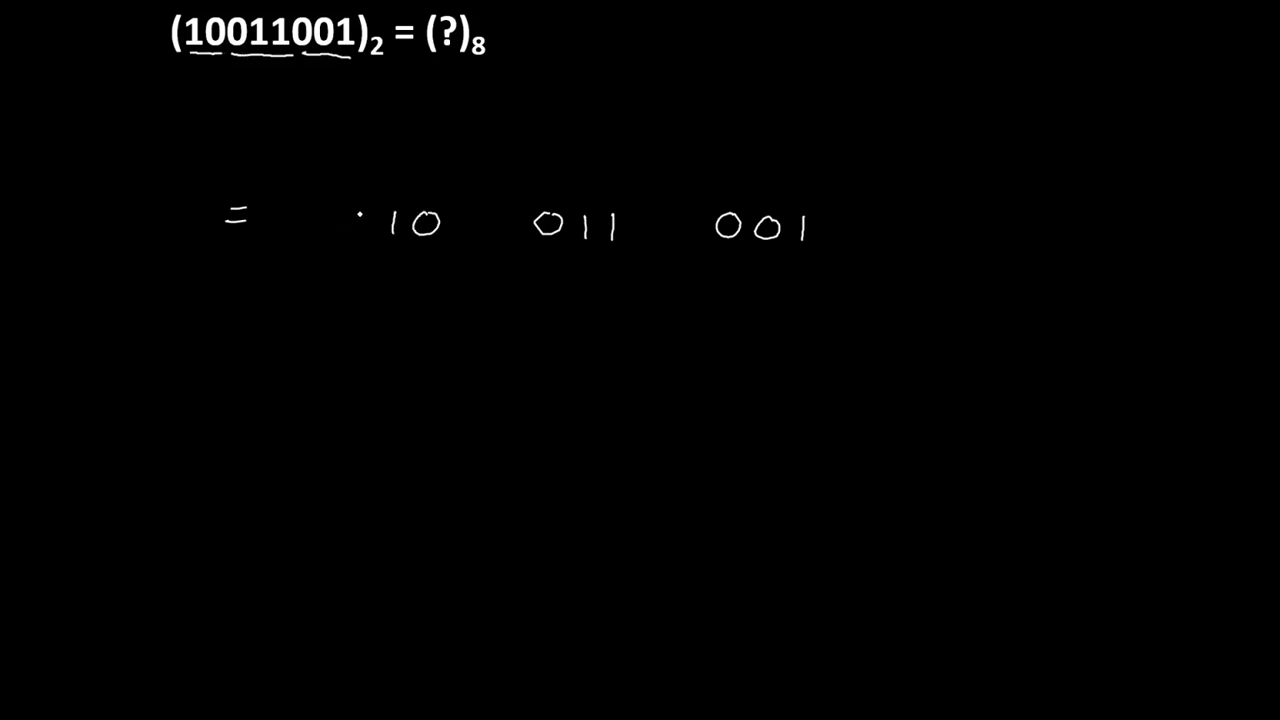
{"action": "left_click", "coordinate": [360, 224]}
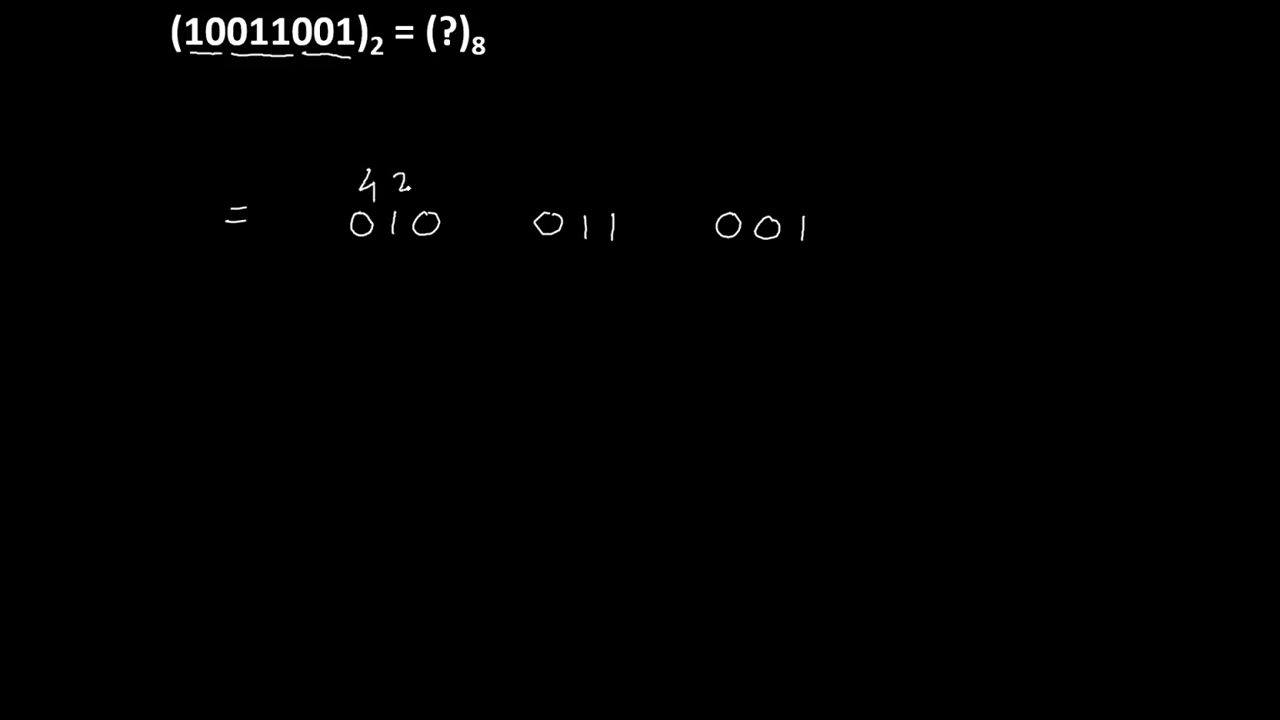
Write the 4-2-1 weights above each three-bit group
{"action": "type", "text": "421 421"}
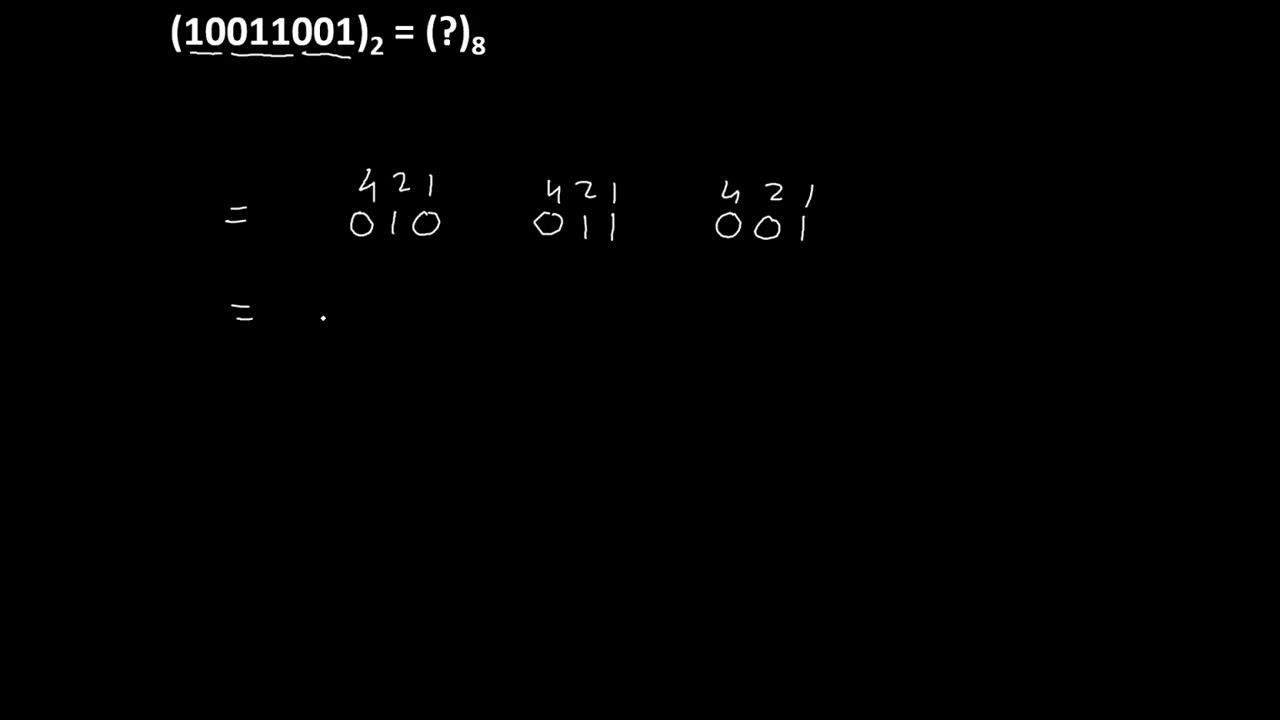
{"action": "type", "text": "2"}
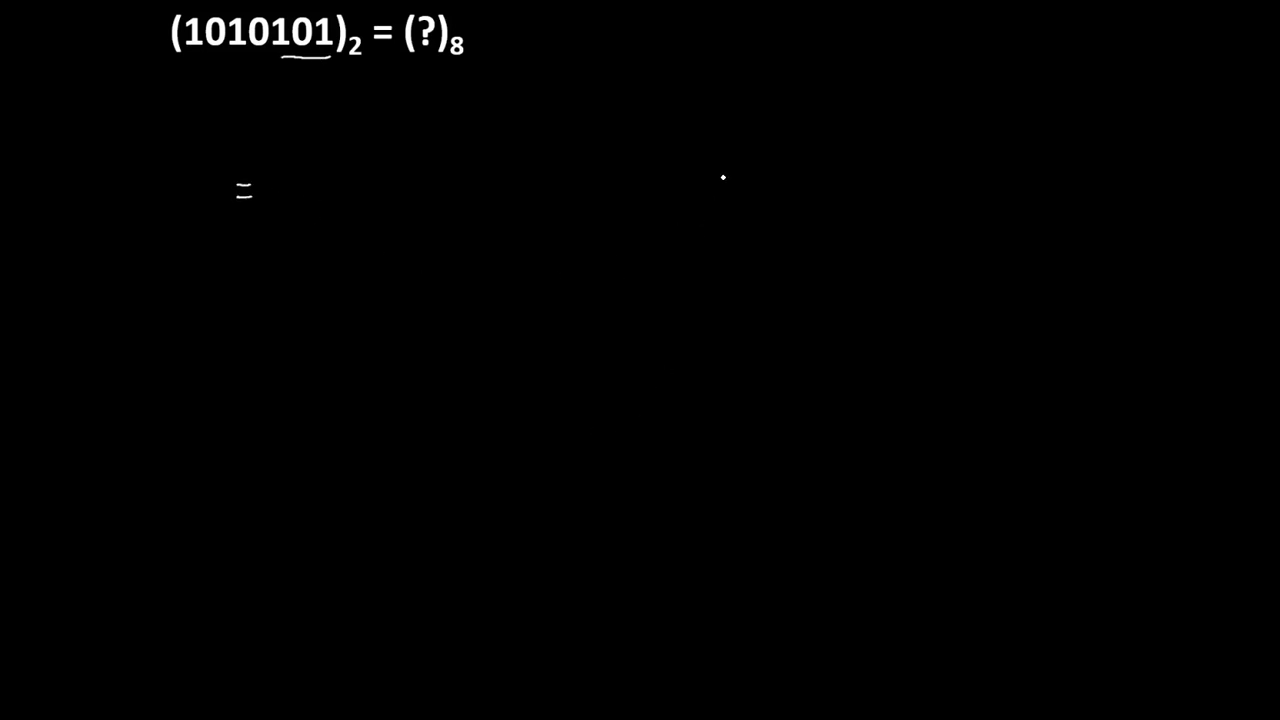
Group 1010101 as 001 010 101 with 421 weights and write the octal result (125)
{"action": "left_click_drag", "start_coordinate": [690, 190], "coordinate": [730, 190]}
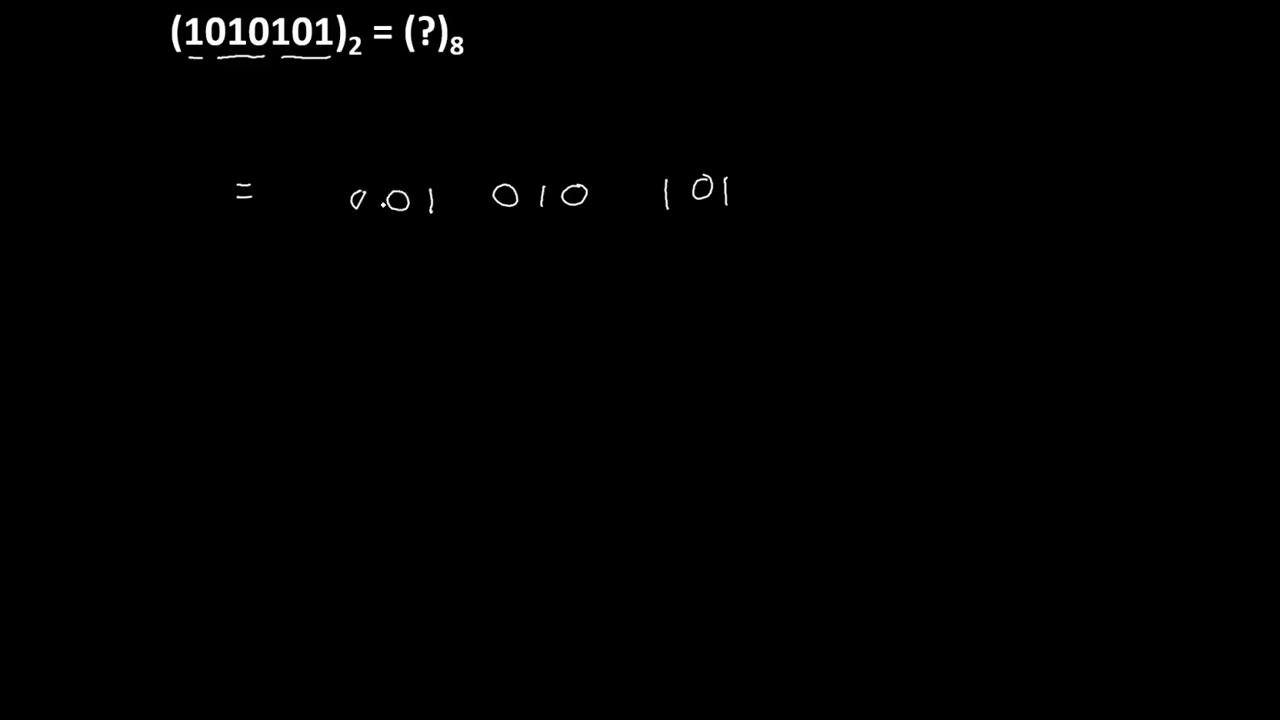
{"action": "type", "text": "421 421 421"}
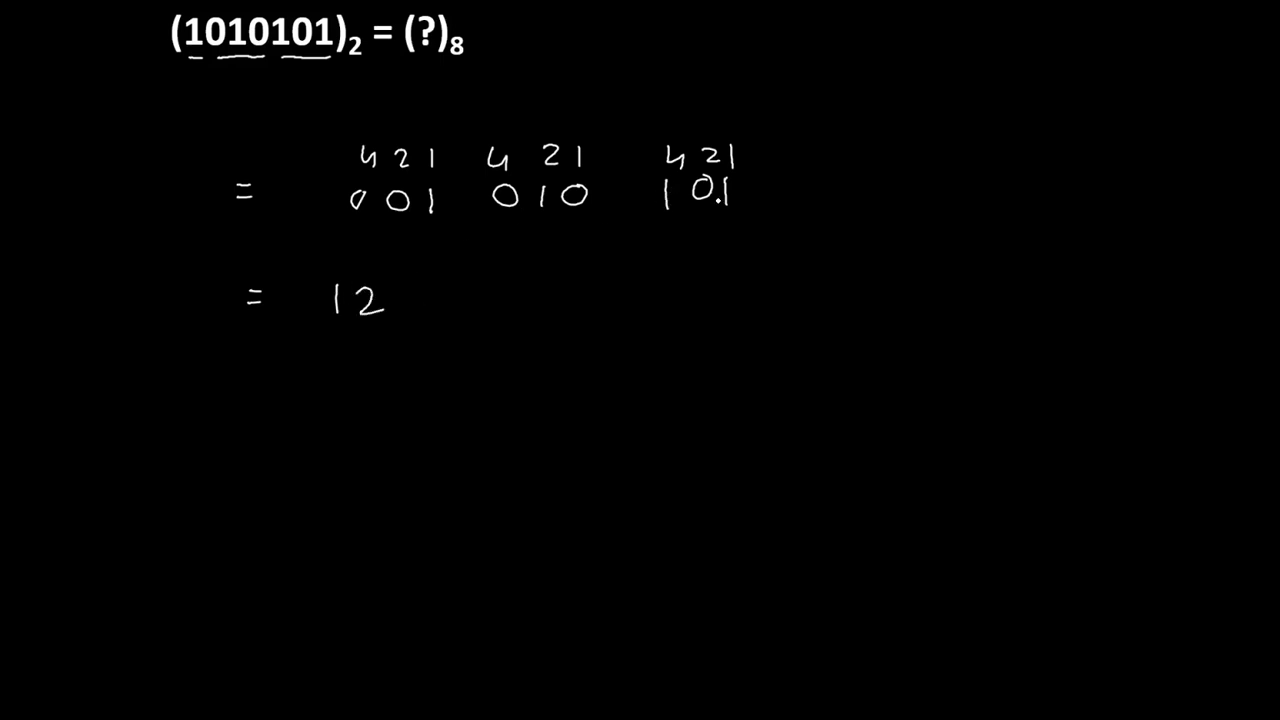
{"action": "type", "text": "5)"}
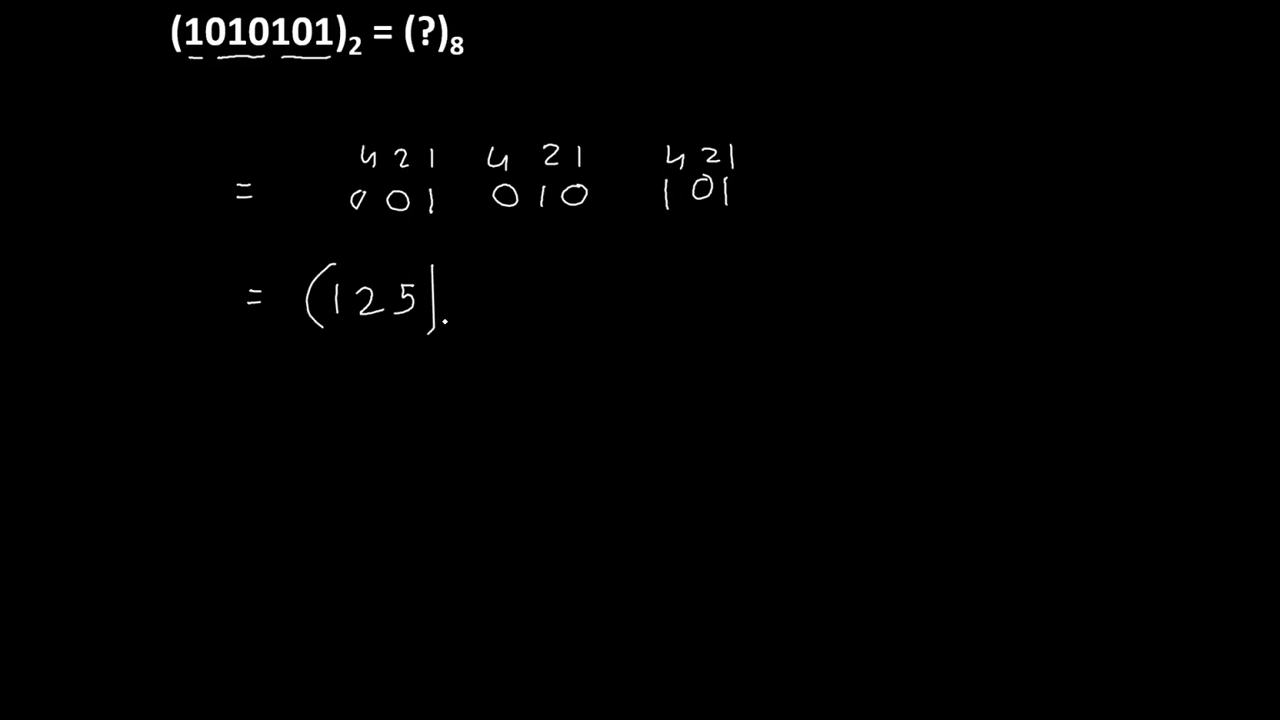
{"action": "type", "text": "8"}
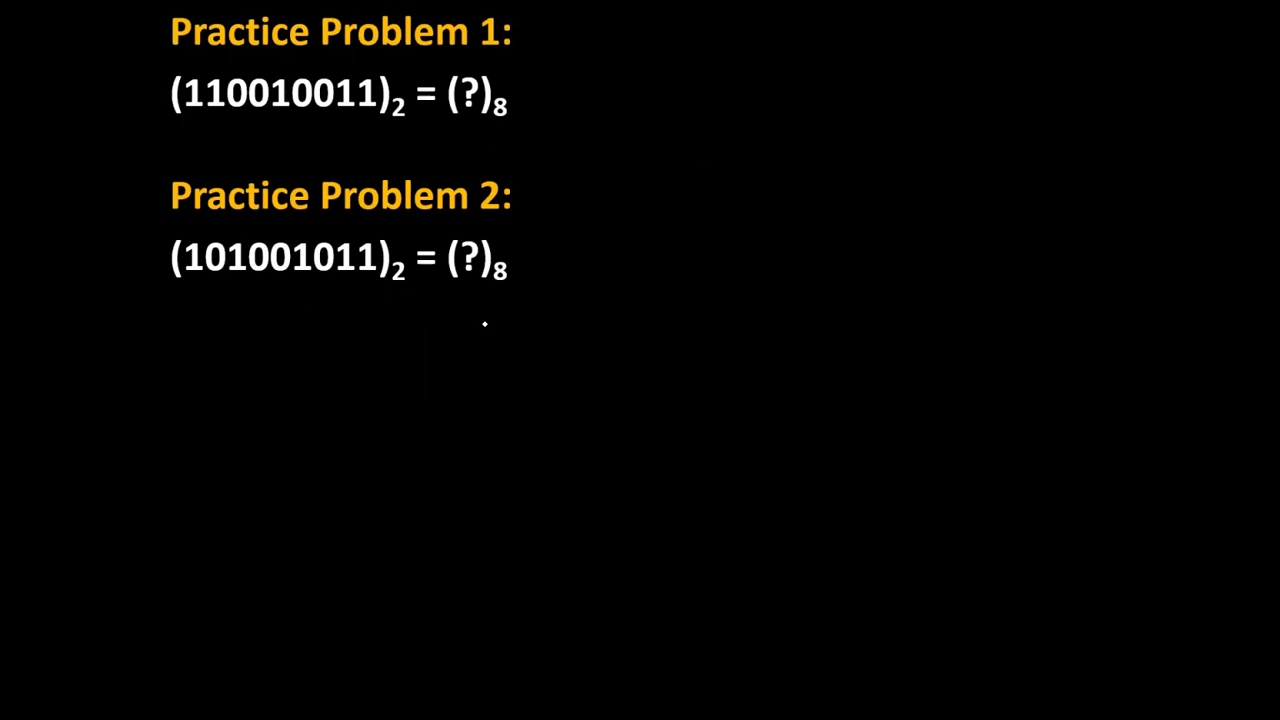
{"action": "mouse_move", "coordinate": [244, 492]}
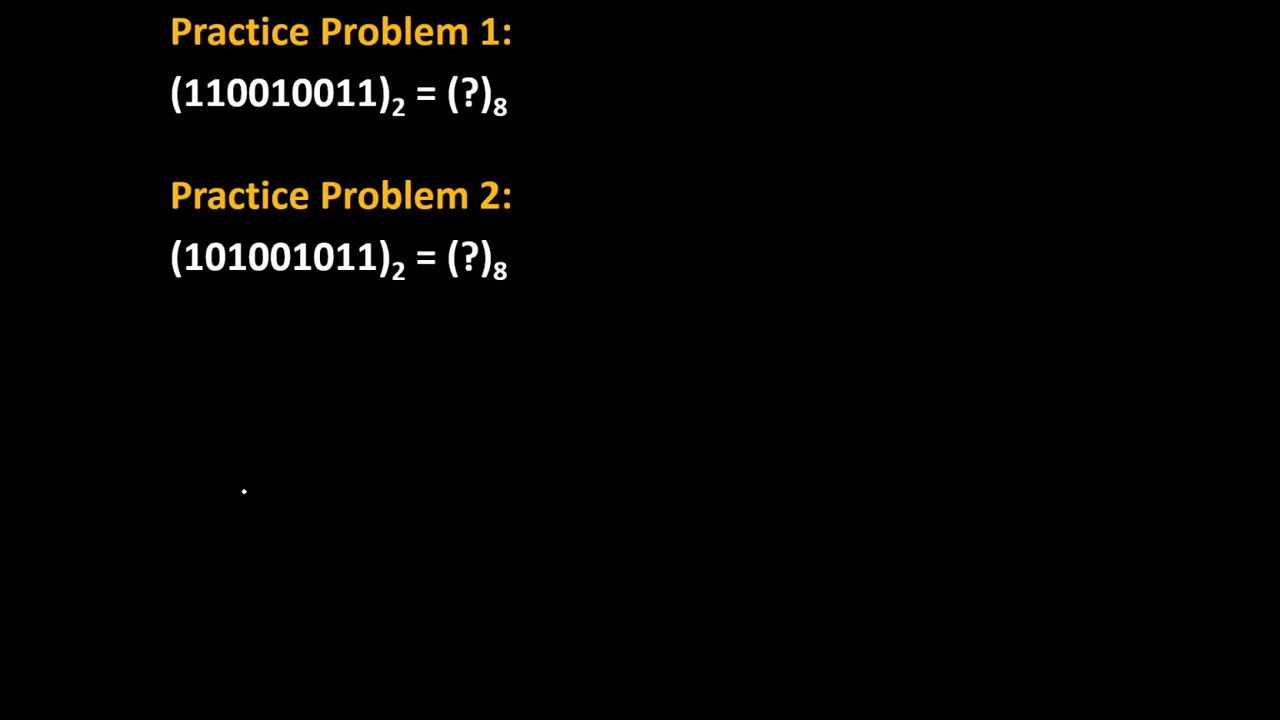